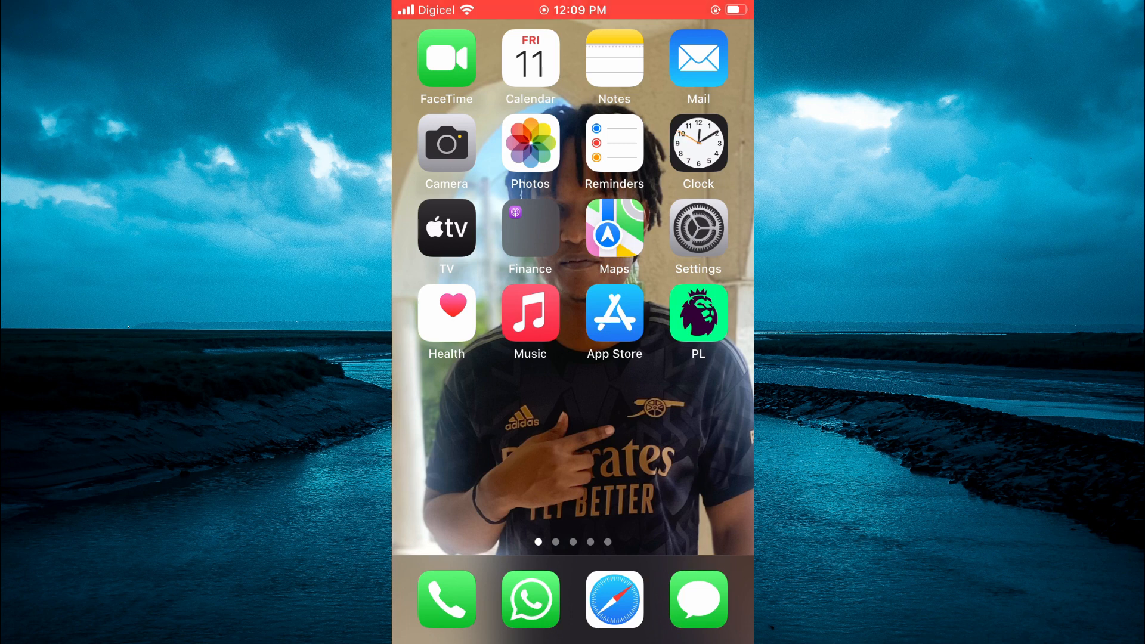
Go from the Home Screen into Settings and reach the Accessibility page
left_click(697, 227)
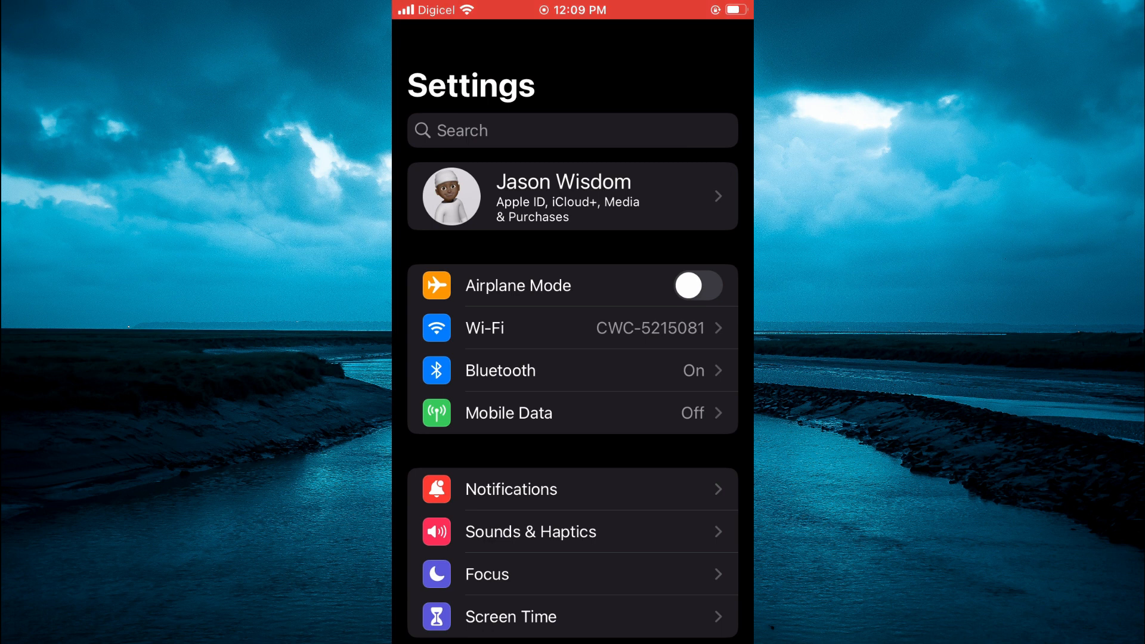
scroll("down", 3)
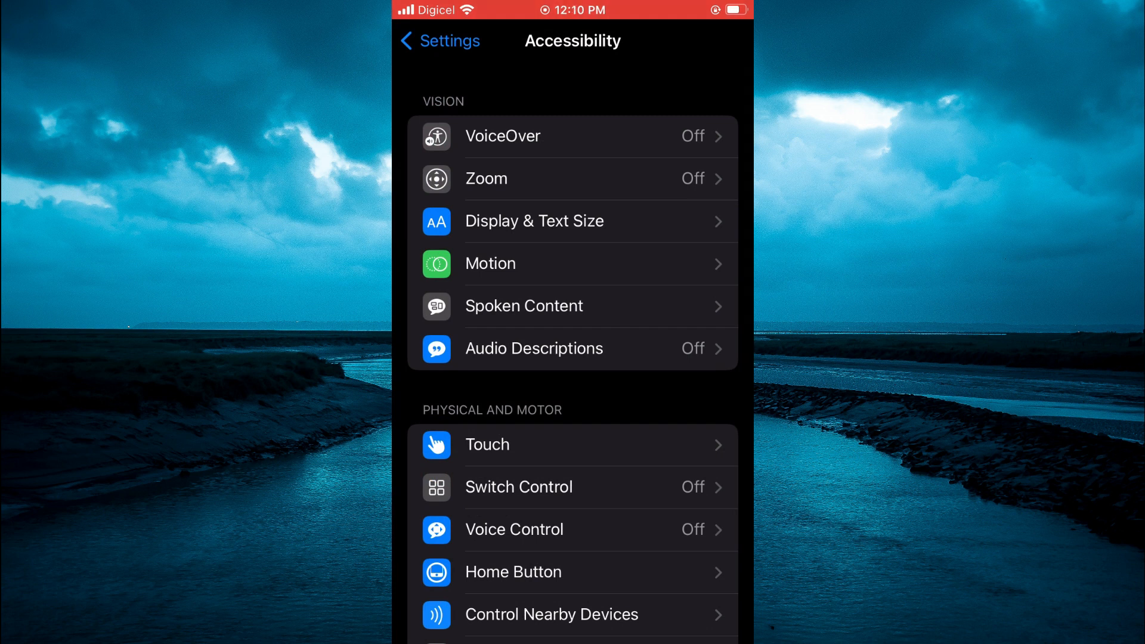
Enter the Zoom page under Vision in Accessibility
left_click(574, 178)
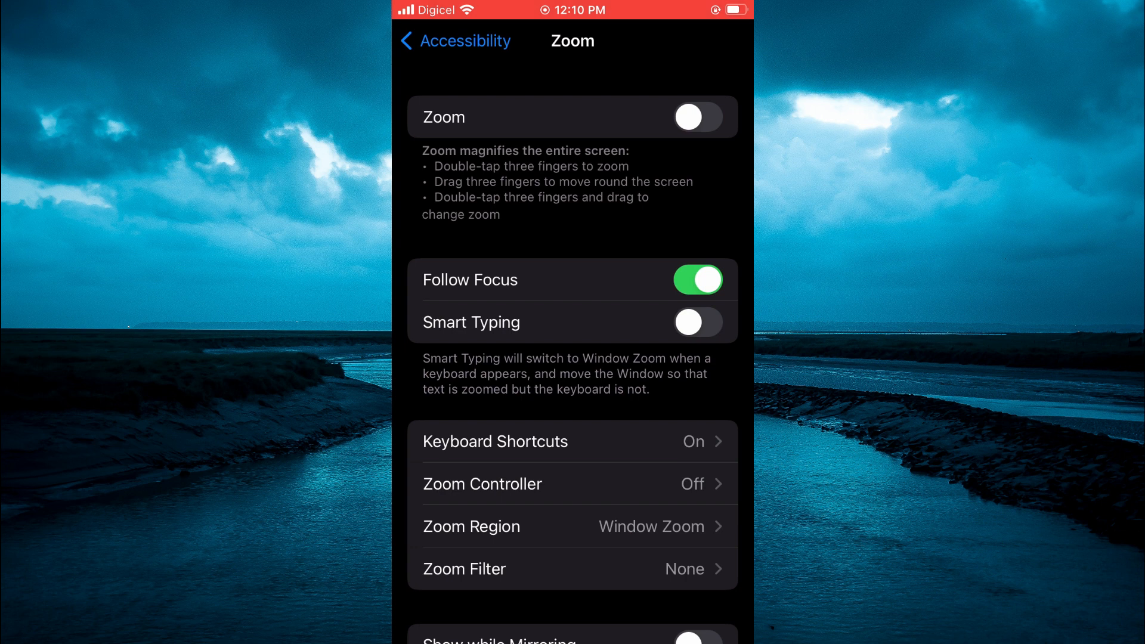
Switch on Smart Typing and then Zoom, leaving Follow Focus on
left_click(697, 322)
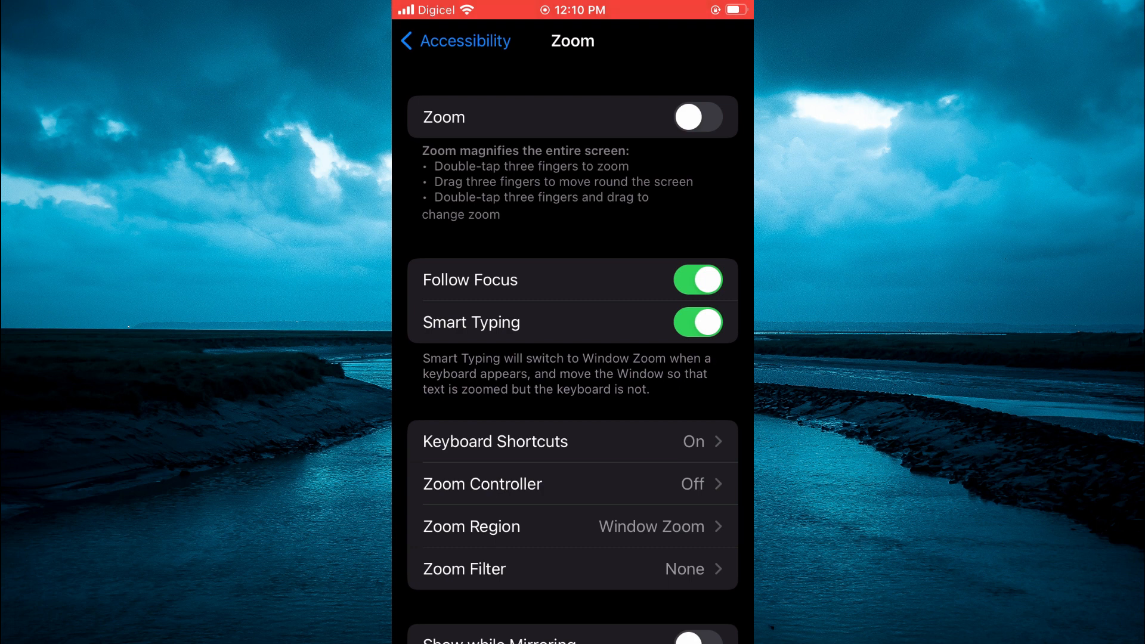
left_click(694, 117)
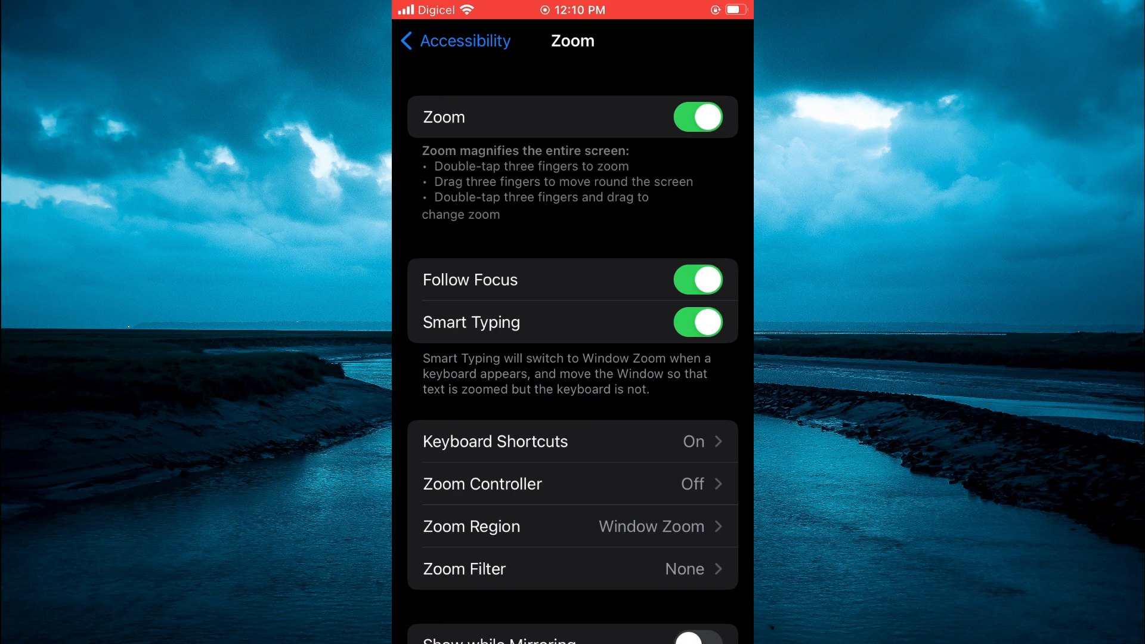